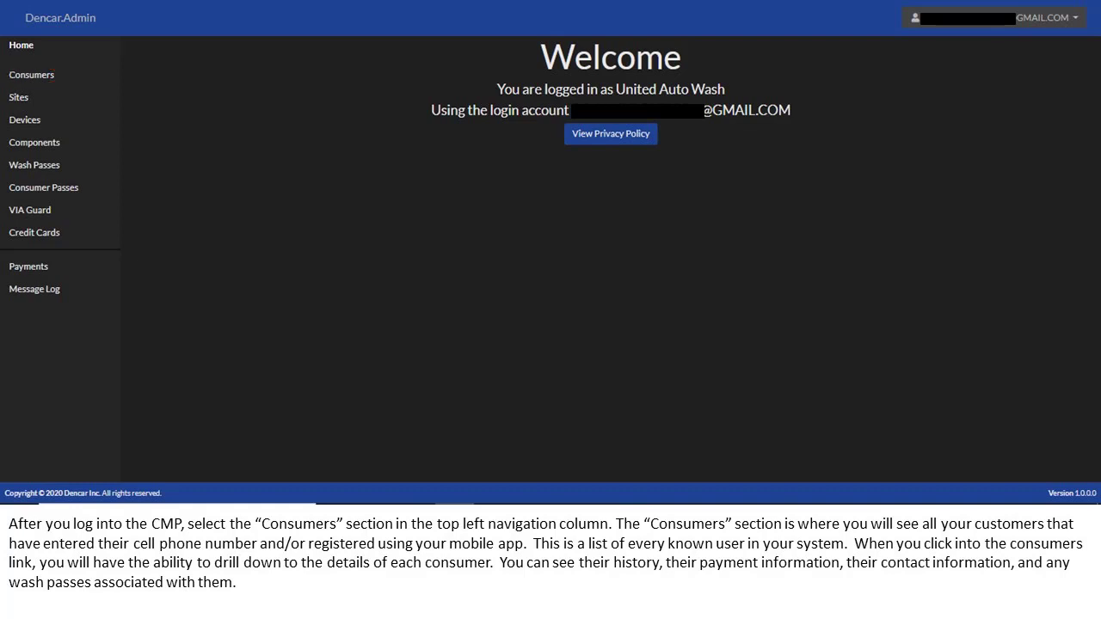
Open the Consumers list from the left navigation column
left_click(31, 74)
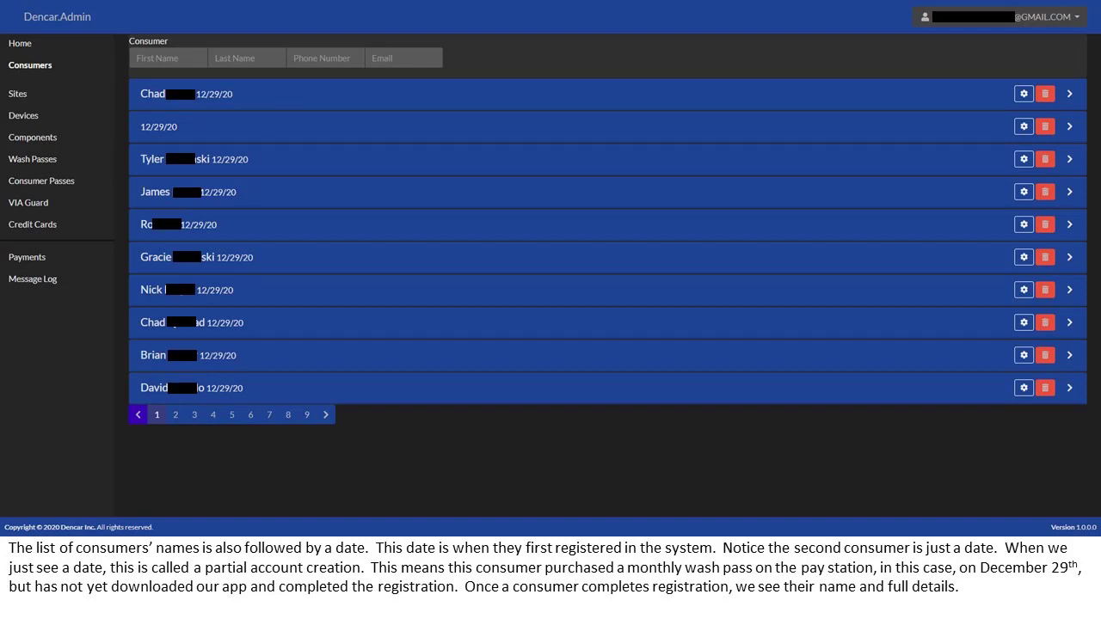
Filter consumers by phone number containing 3222
type("3222")
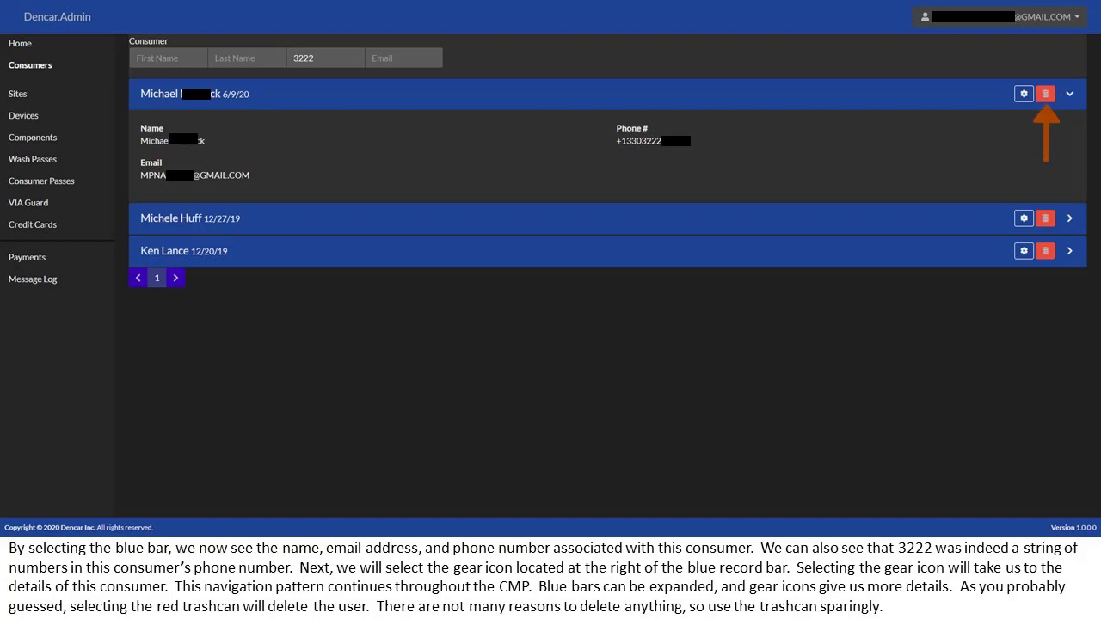
Open the matching consumer's detail page via the gear icon on its record bar
left_click(1024, 93)
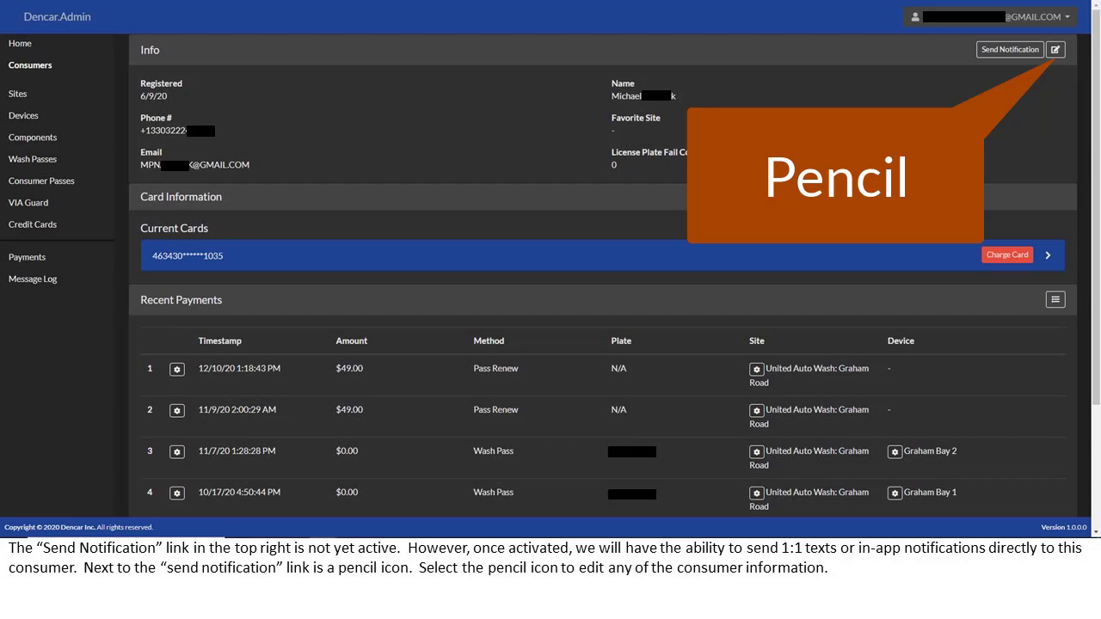
Edit the consumer and enable Reset Password to reveal a new password field
left_click(1055, 49)
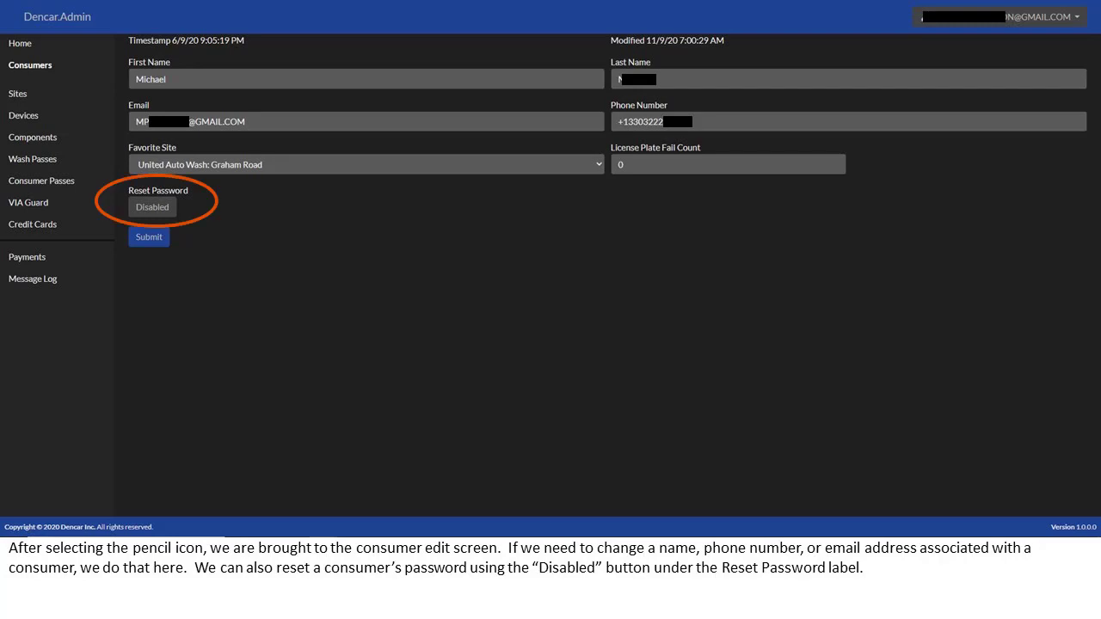
left_click(151, 207)
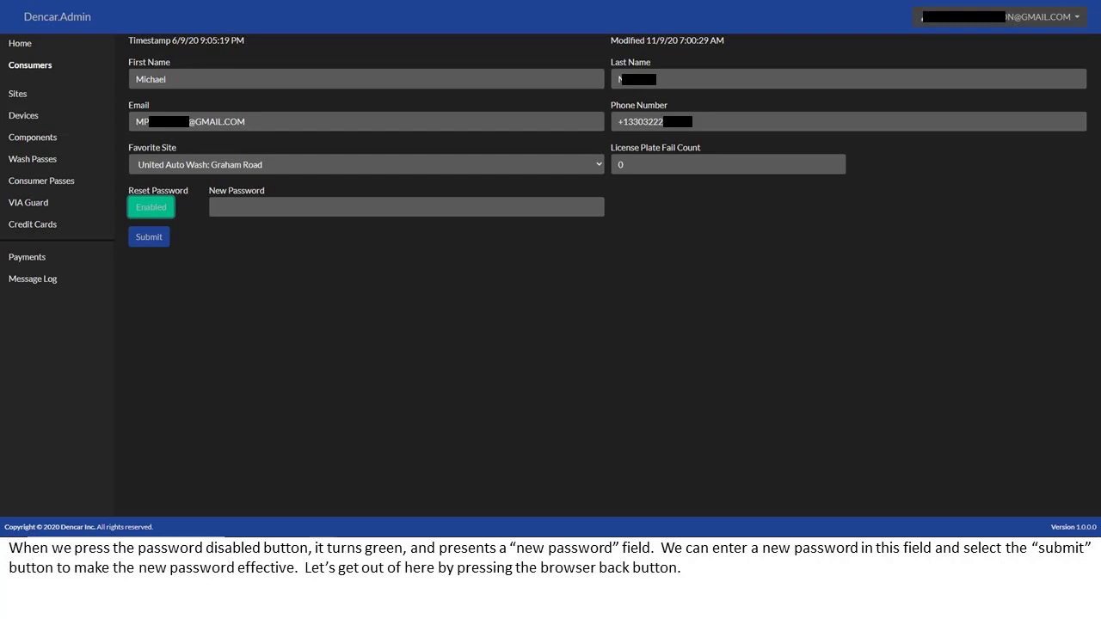
Go back to the consumer details page and open the card charge dialog
key("Alt+Left")
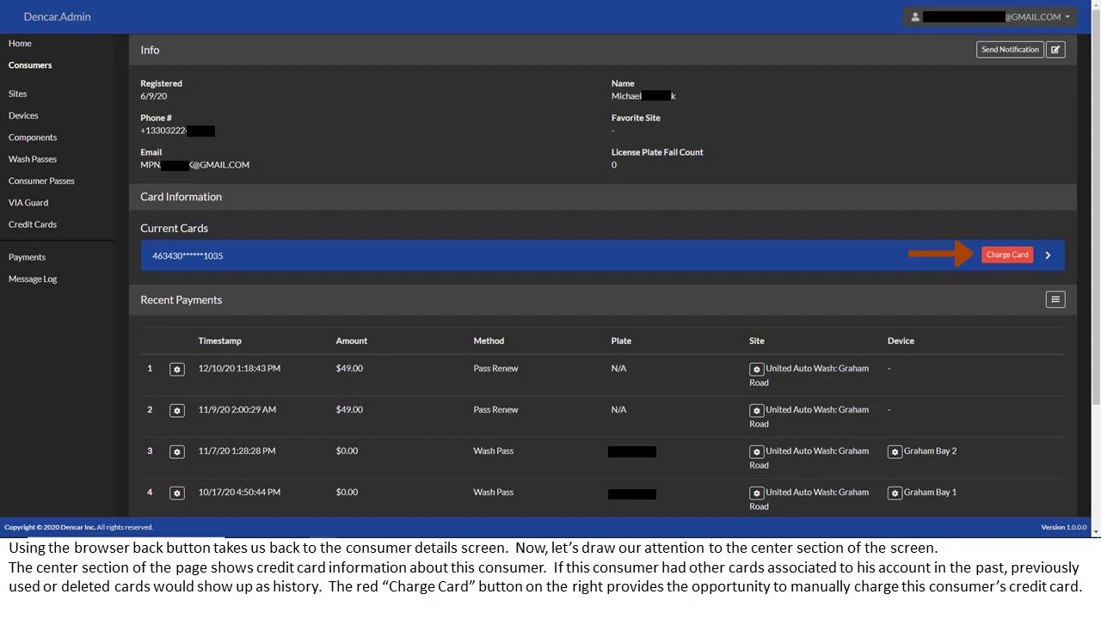
left_click(1006, 254)
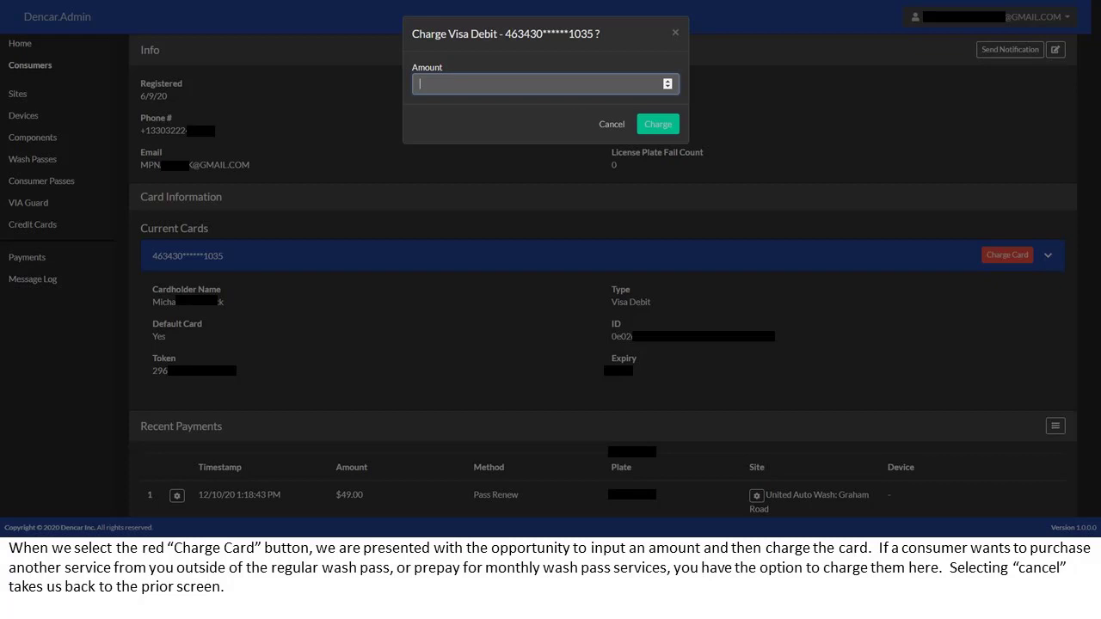
Cancel the Charge Visa Debit dialog without charging the card
left_click(611, 124)
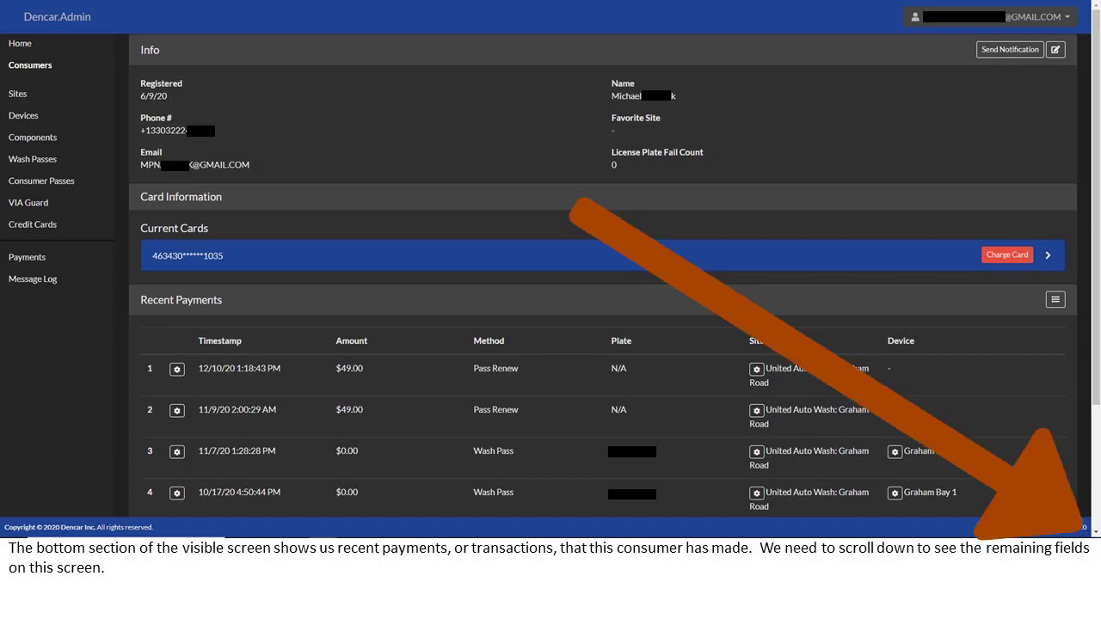
Scroll down to the five recent payments and the Gold Monthly Wash Pass
scroll("down", 3)
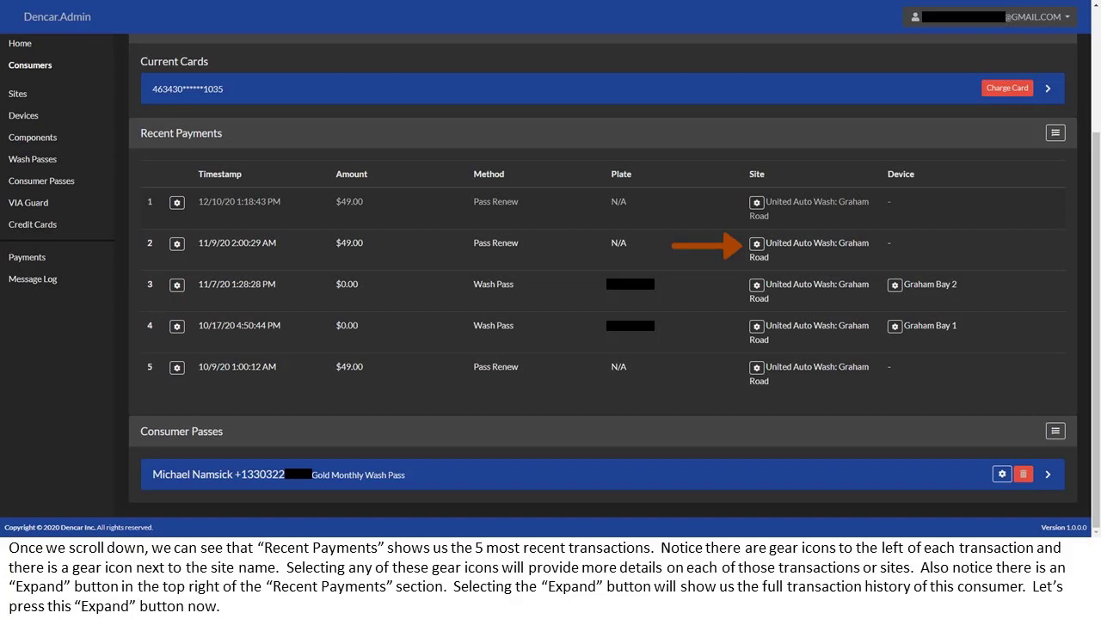
mouse_move(705, 325)
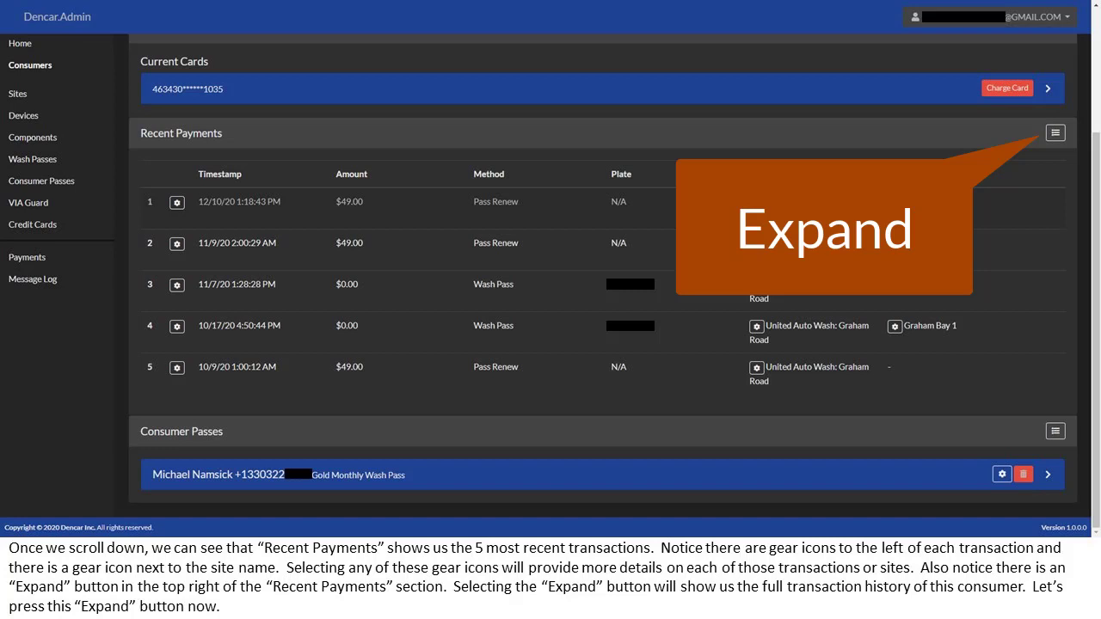
left_click(1055, 132)
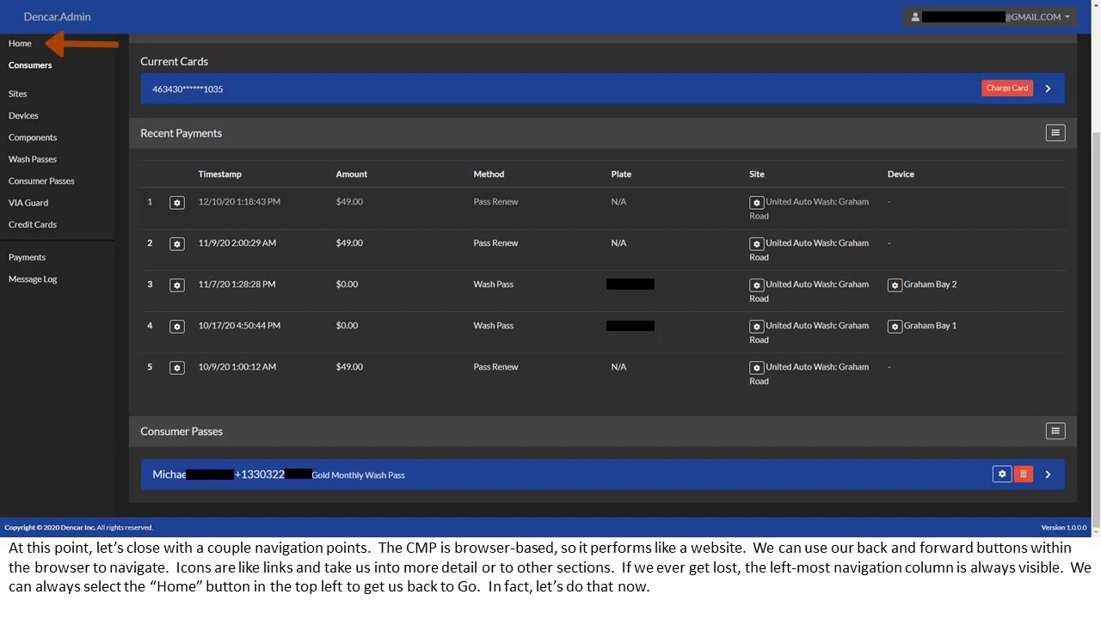
Return to the Home welcome screen from the left navigation column
left_click(19, 43)
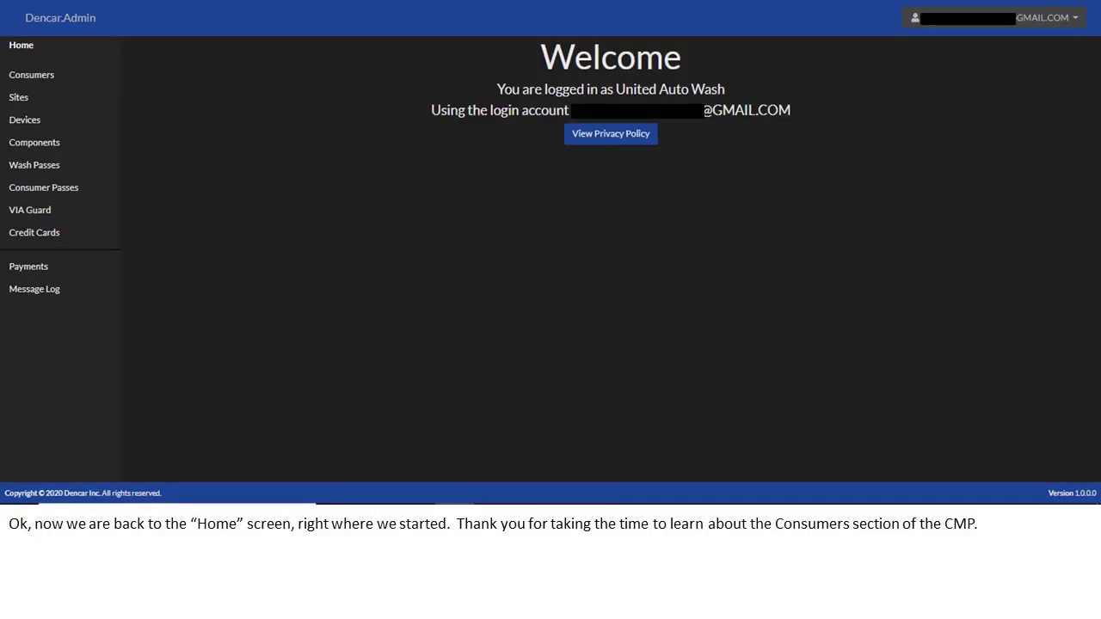